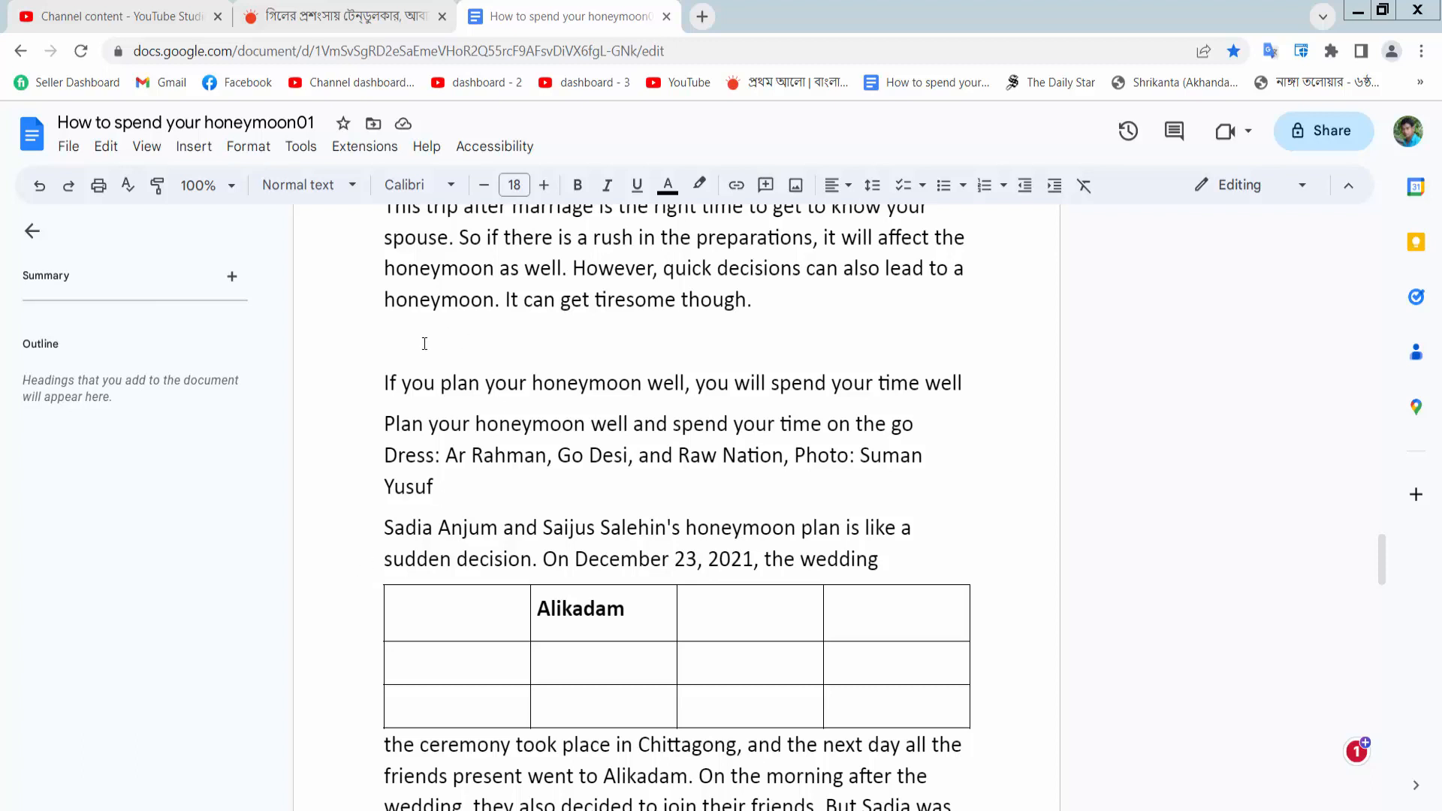
Start a new drawing from the empty line below the quick-decisions paragraph
left_click(424, 342)
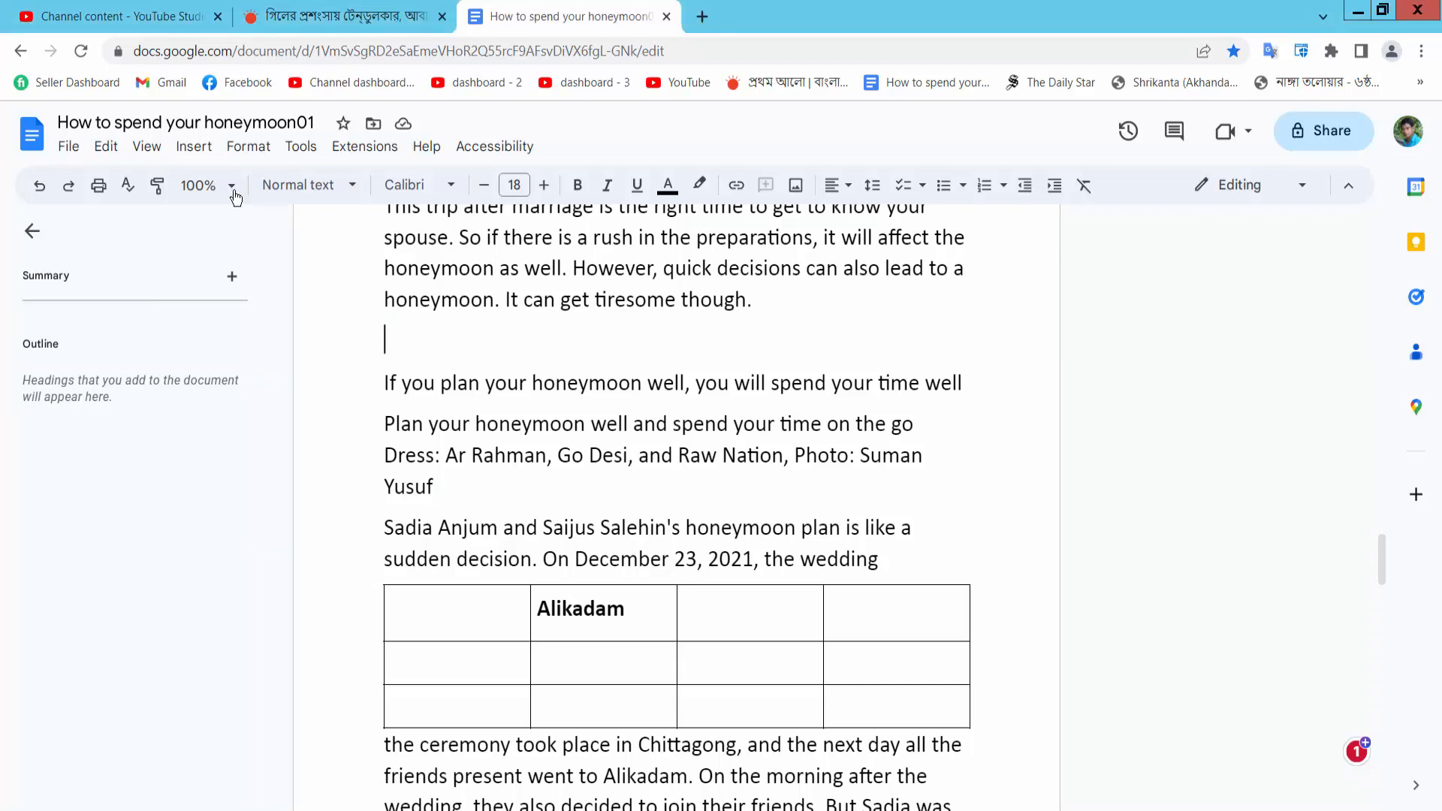
left_click(193, 147)
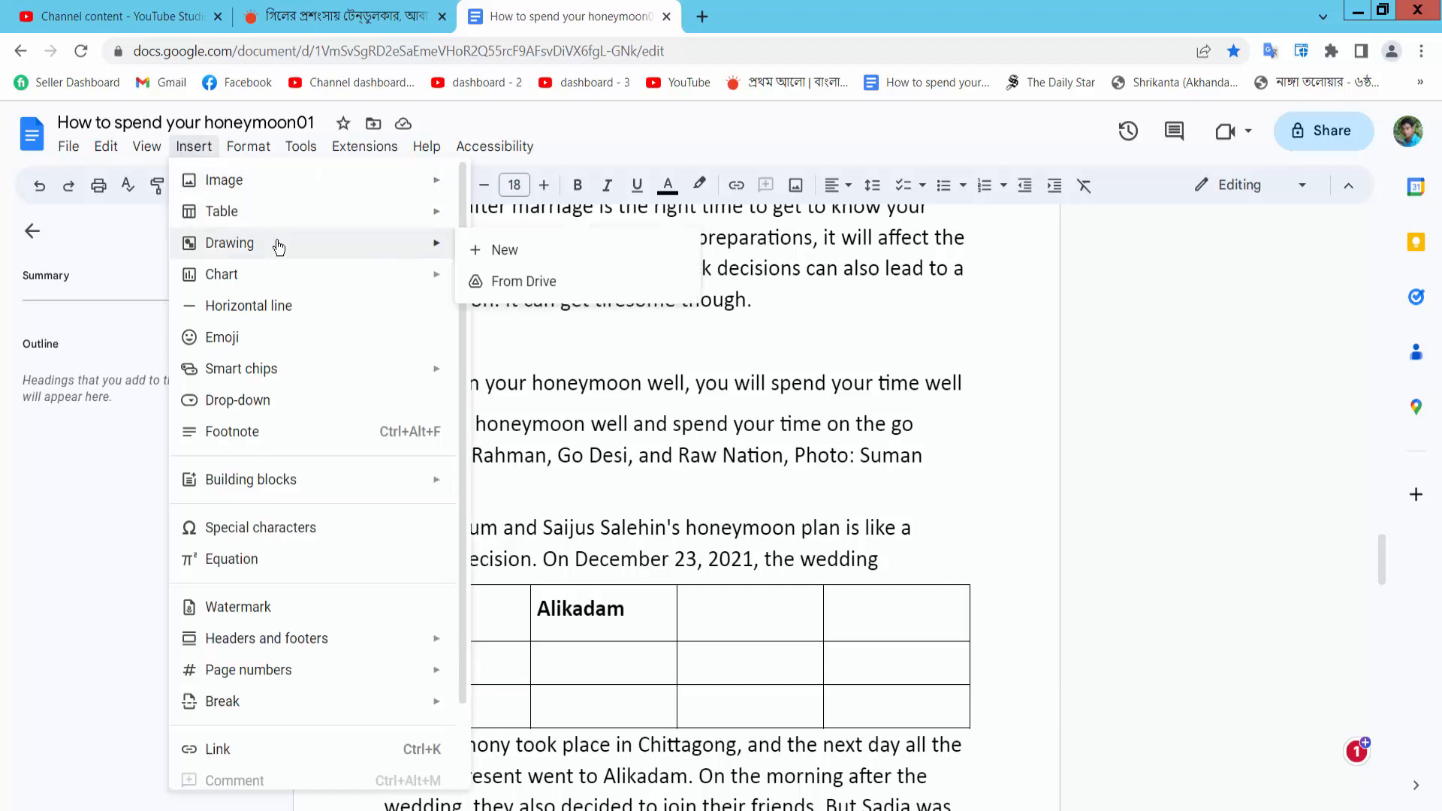
left_click(505, 249)
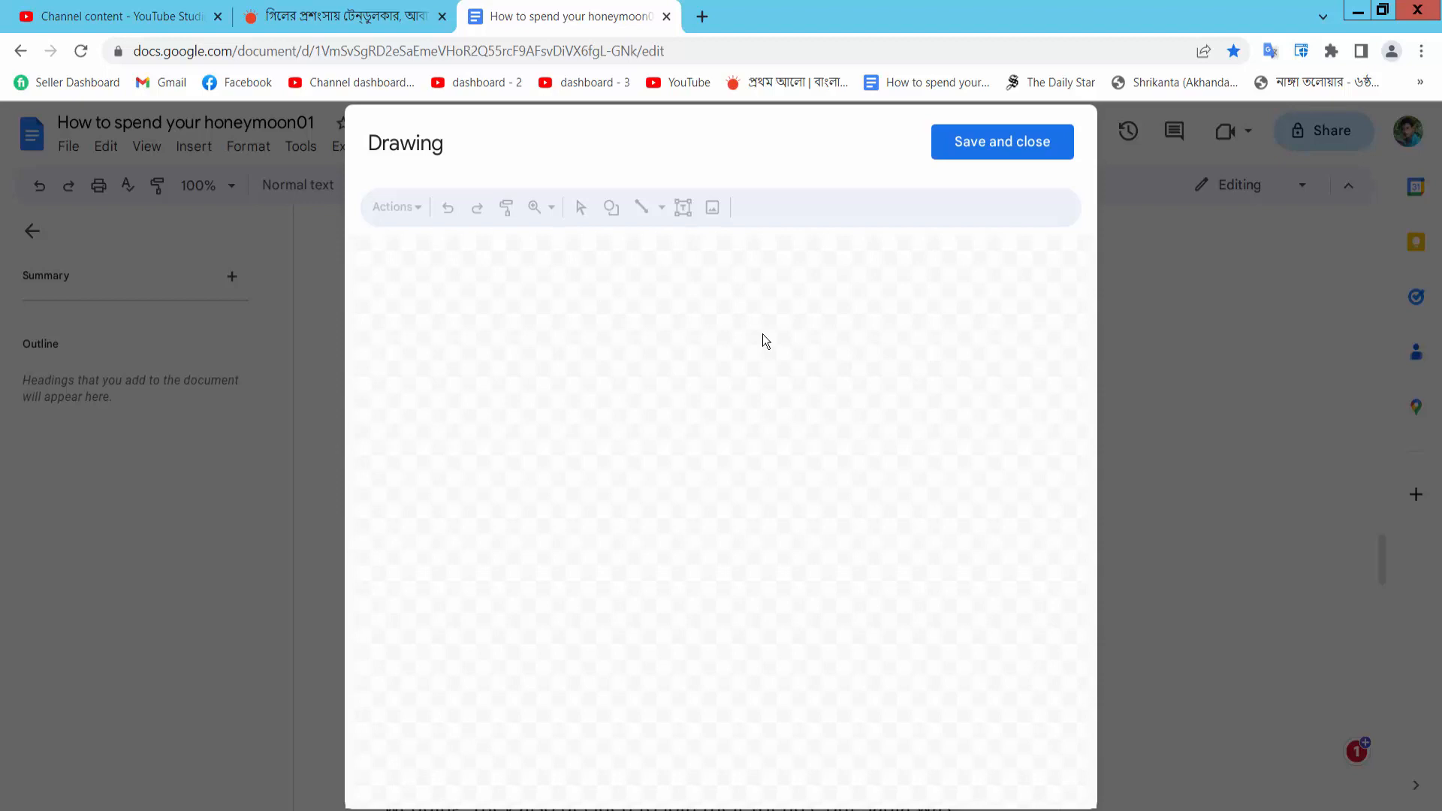
mouse_move(682, 207)
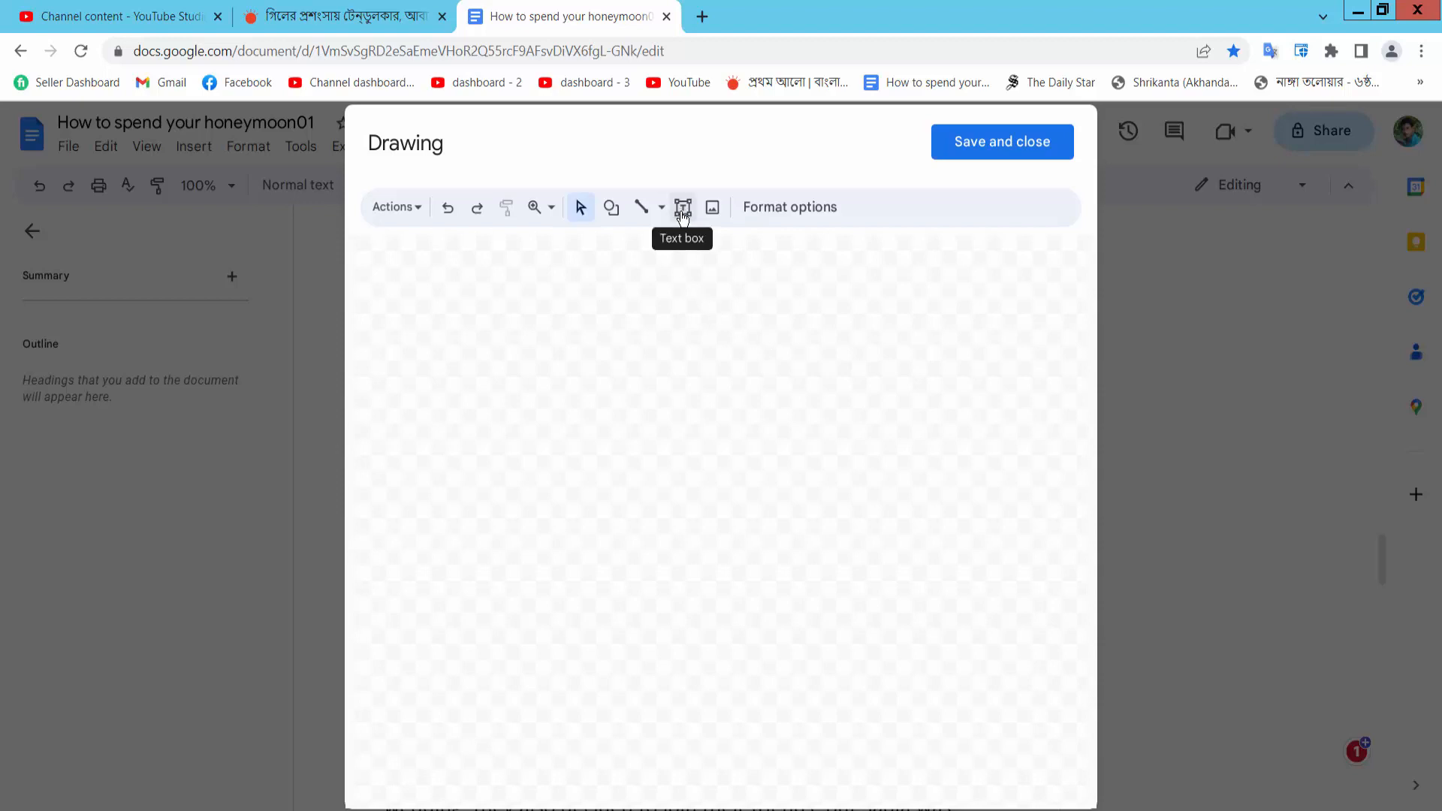
Draw a text box holding the two honeymoon sentences ending in 'Dress:' and set it to Do not autofit
left_click_drag(568, 302, 776, 467)
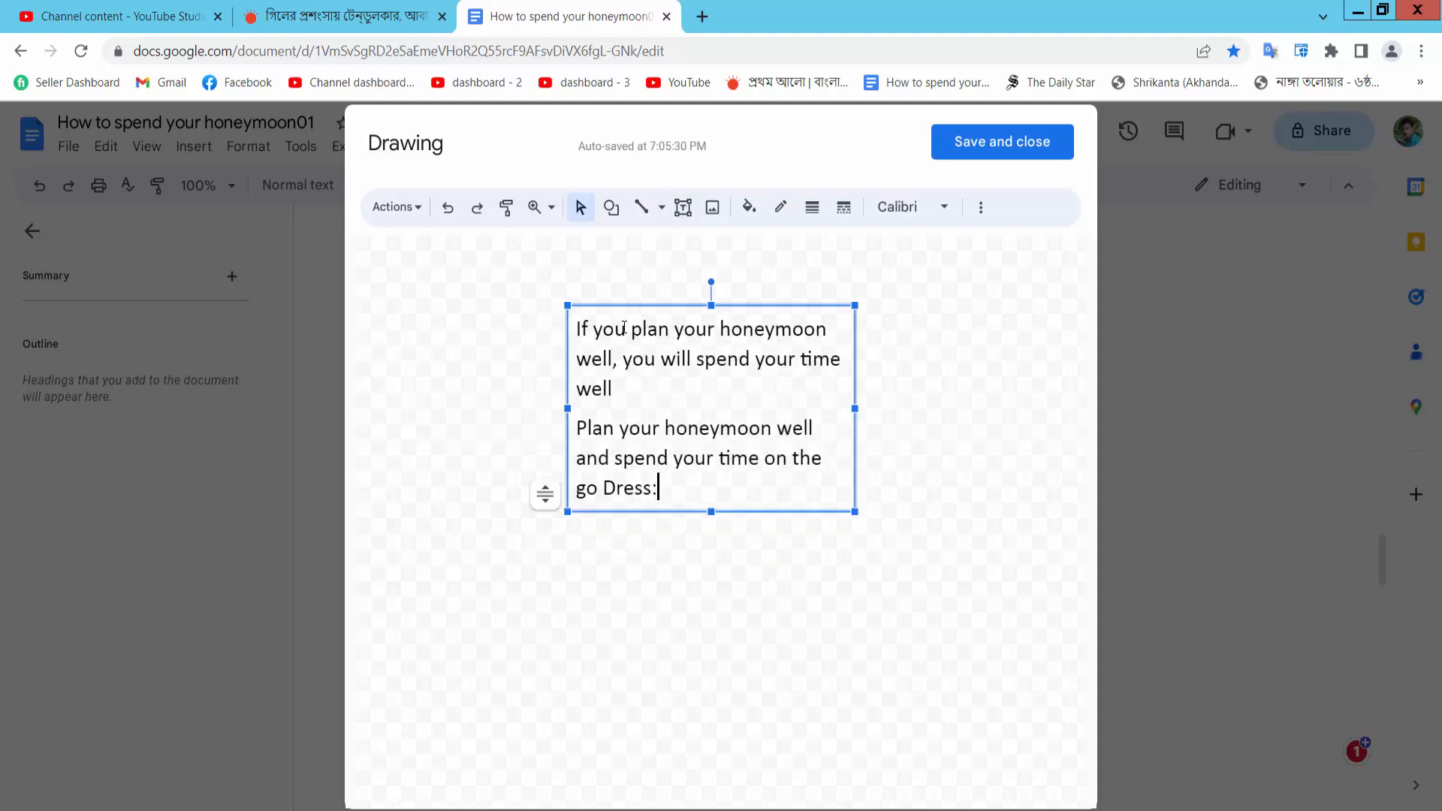
left_click(544, 495)
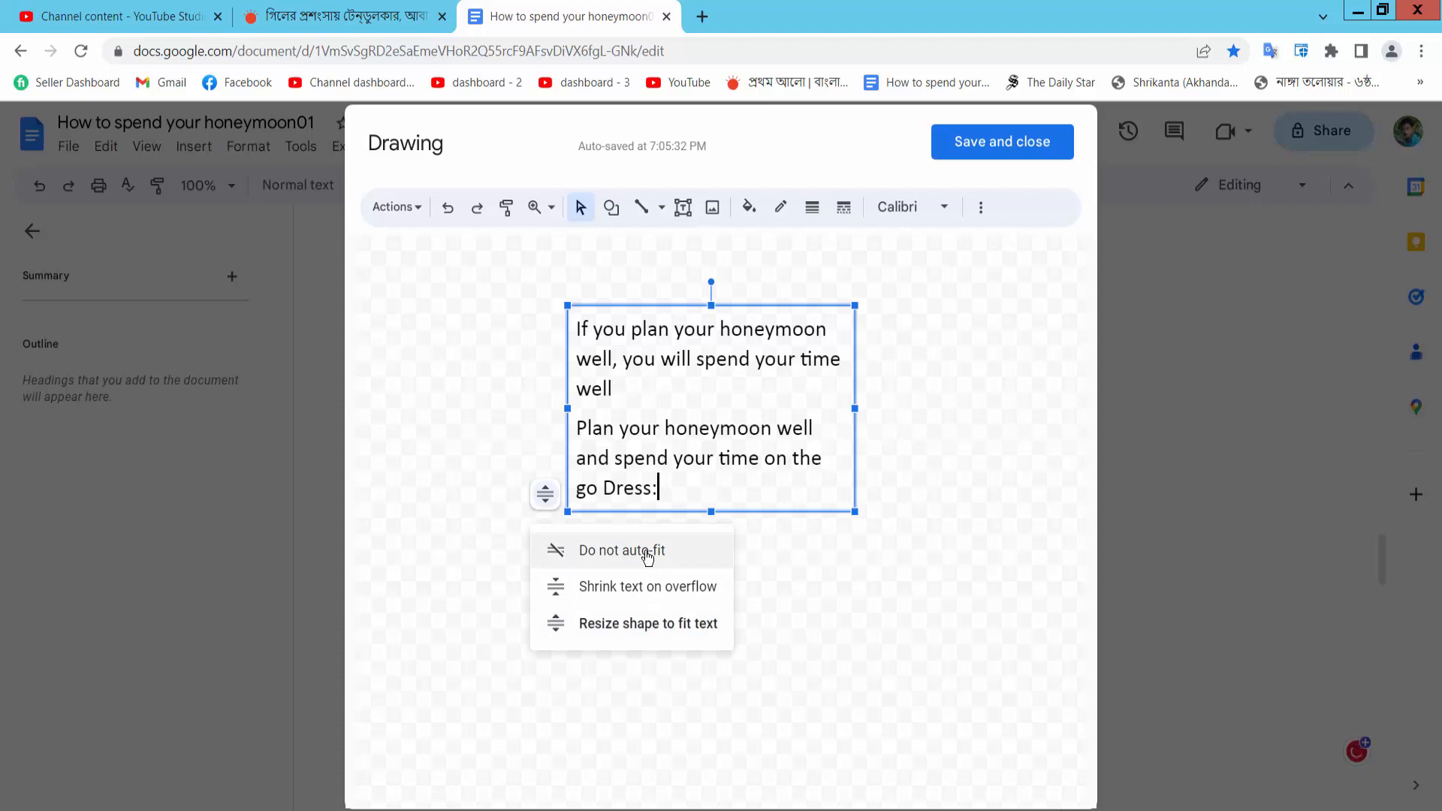
left_click(622, 550)
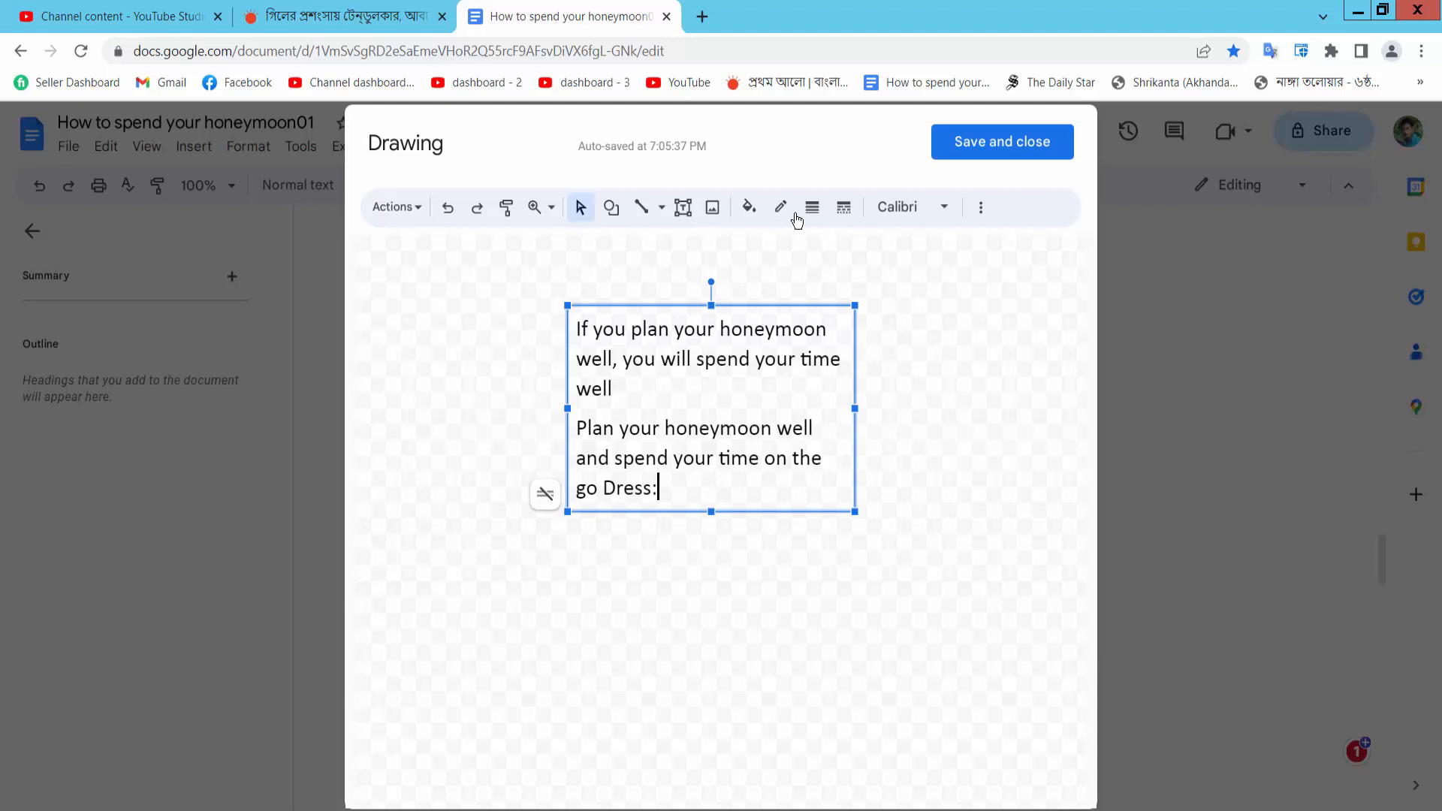
Give the text box a blue, heavier, solid border instead of dotted
left_click(781, 207)
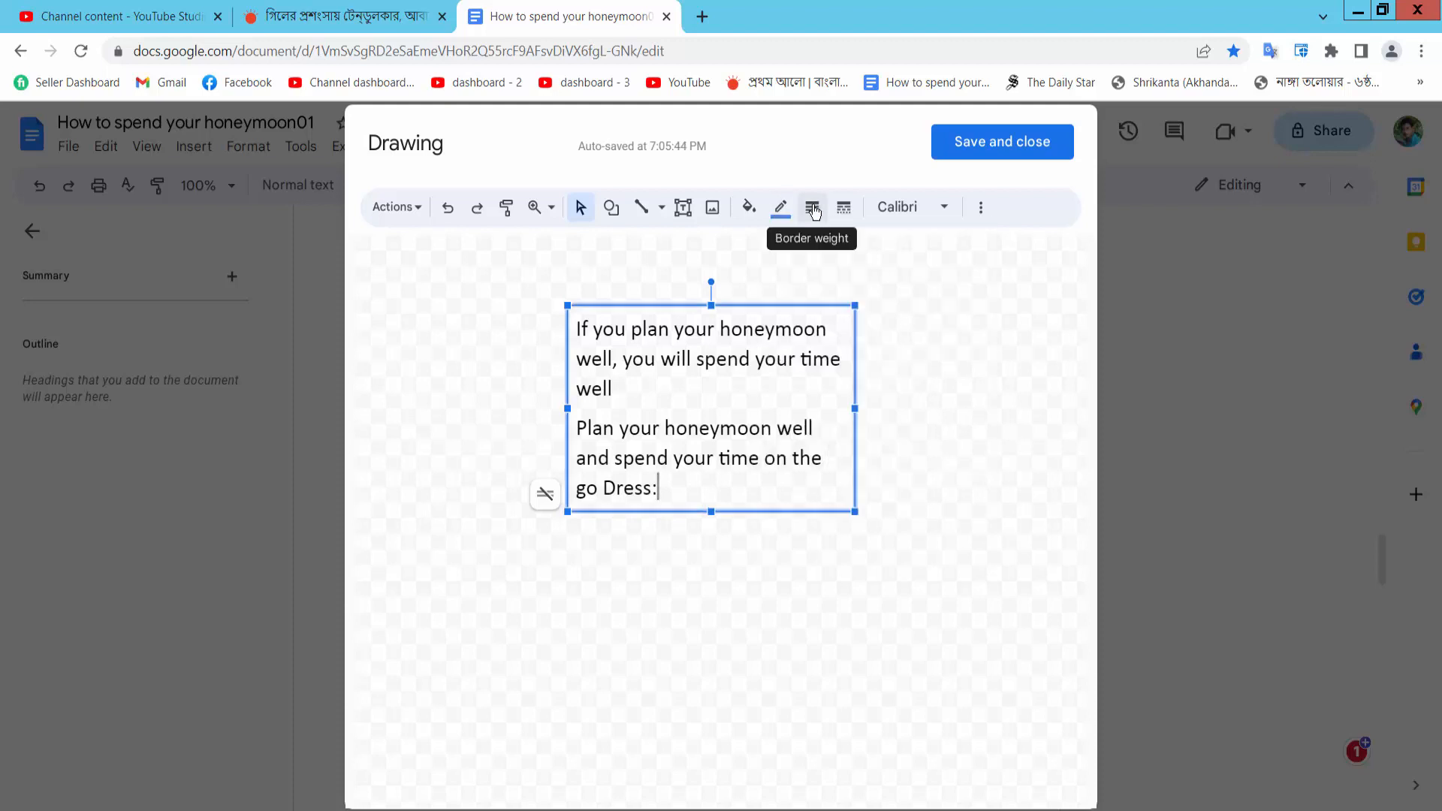
left_click(812, 208)
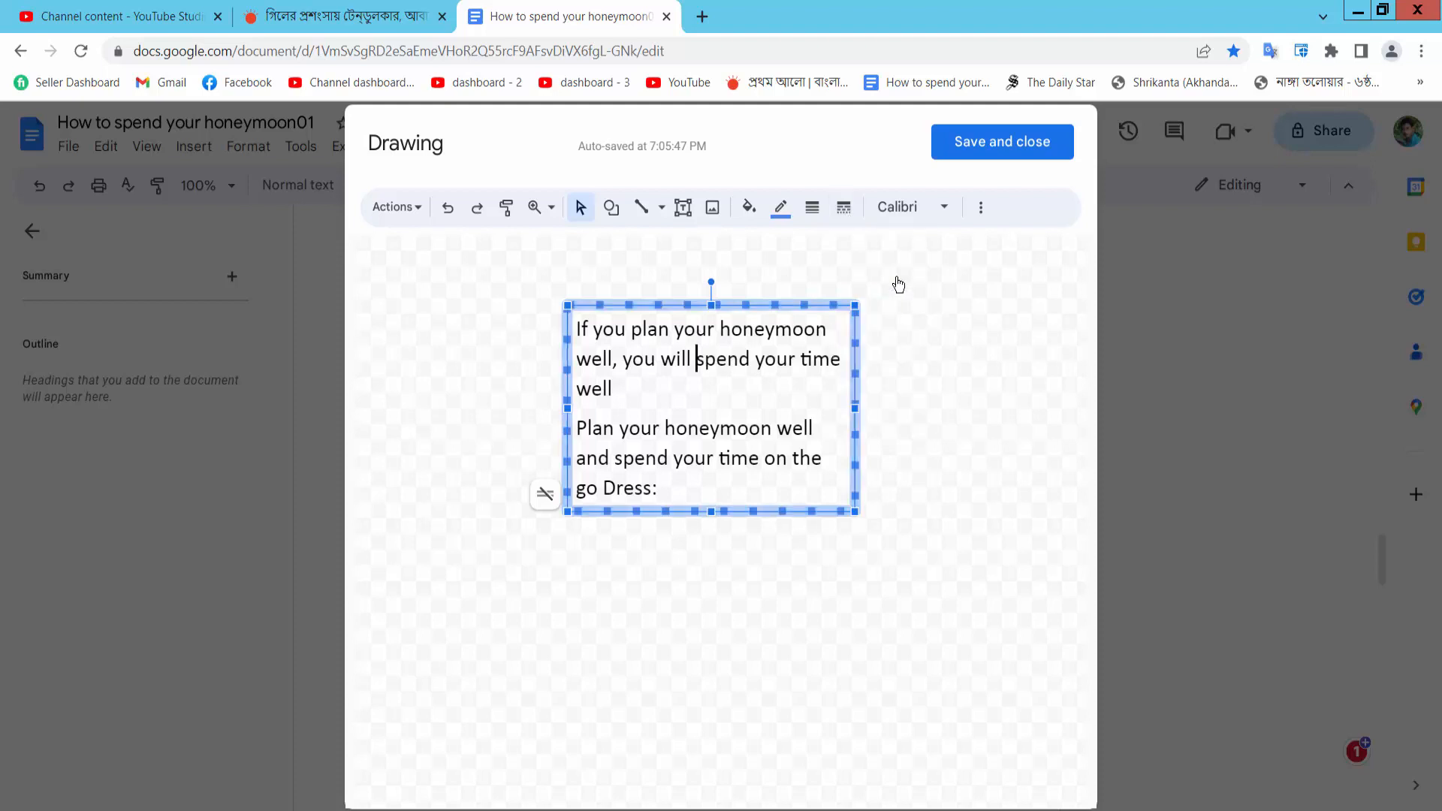
left_click(845, 208)
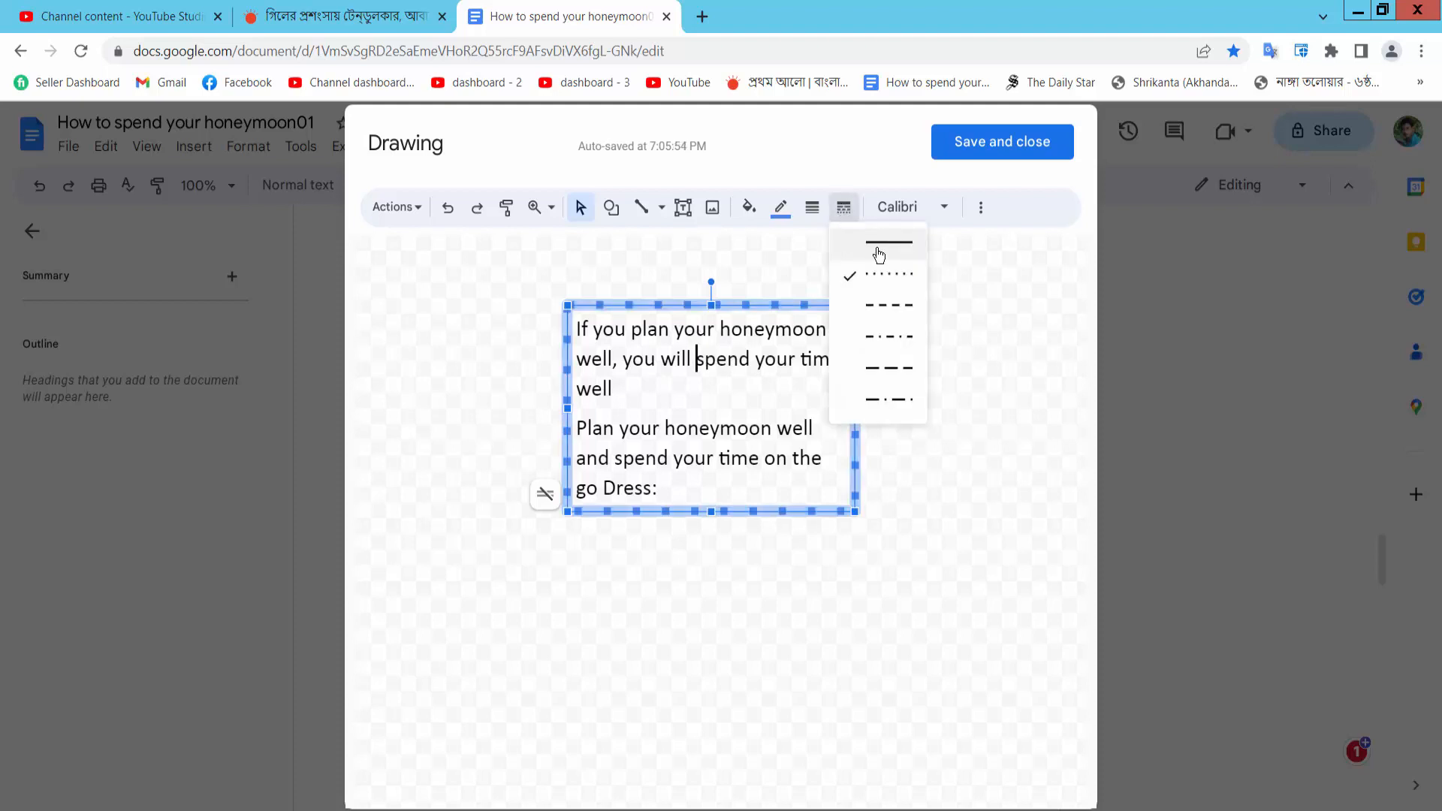
left_click(890, 243)
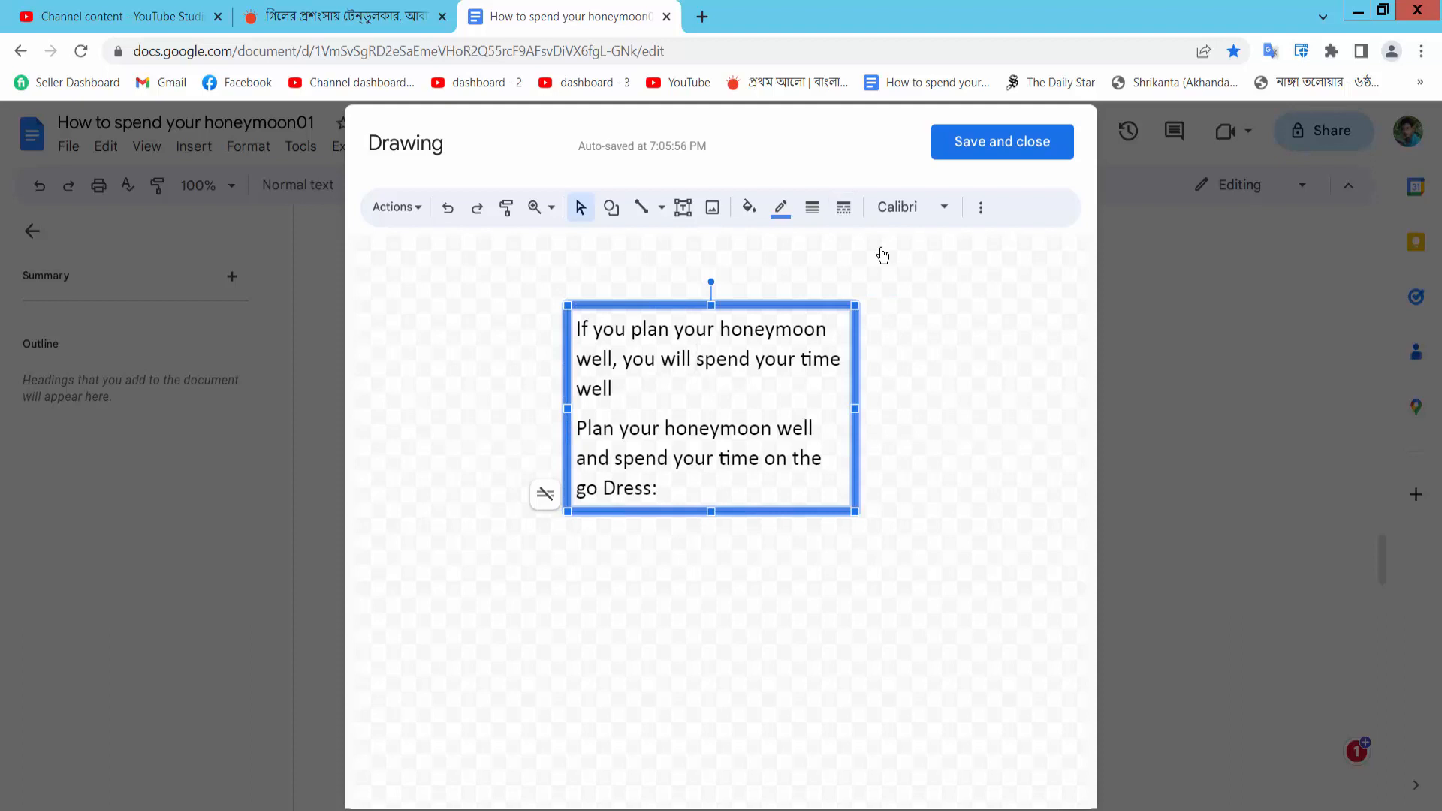
mouse_move(1034, 174)
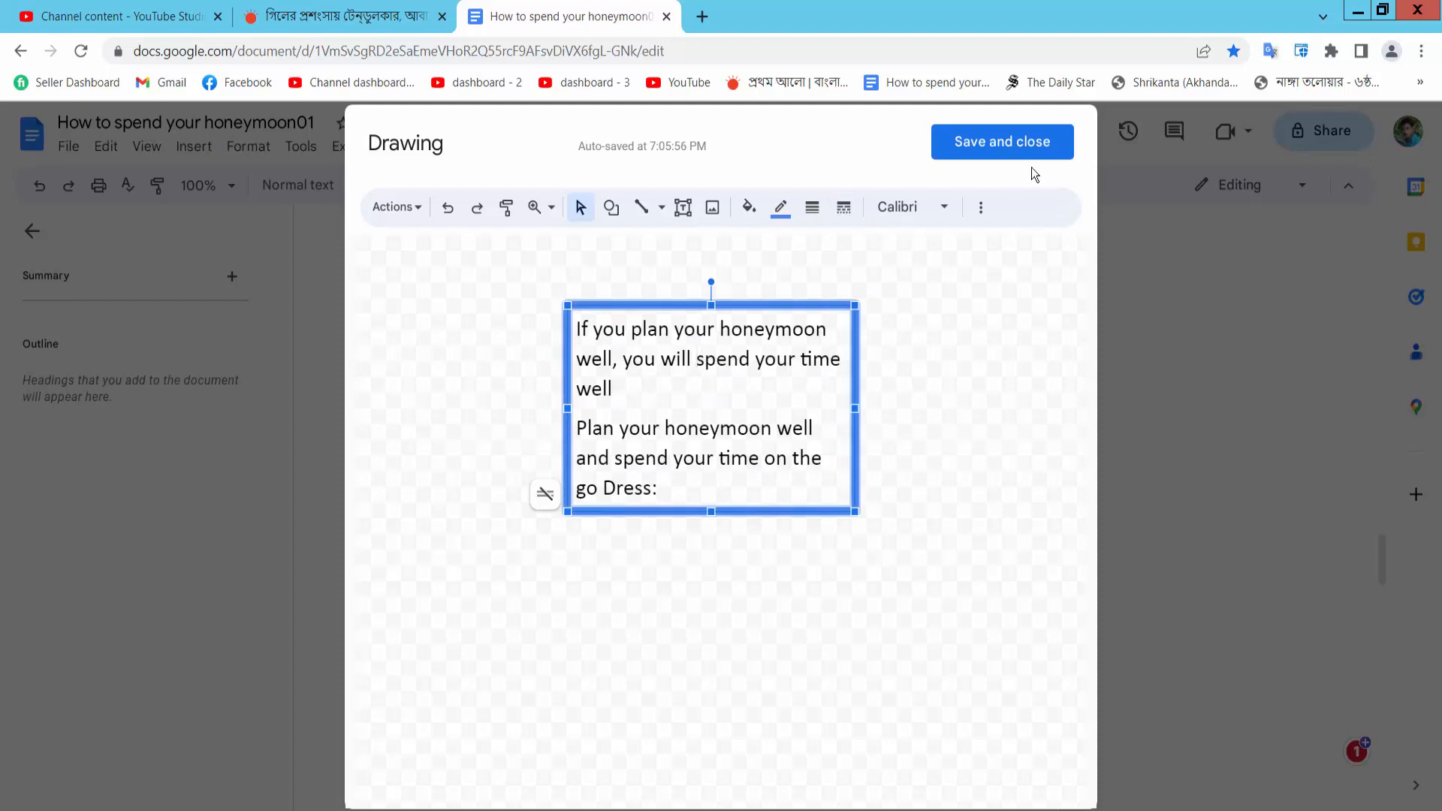
mouse_move(995, 149)
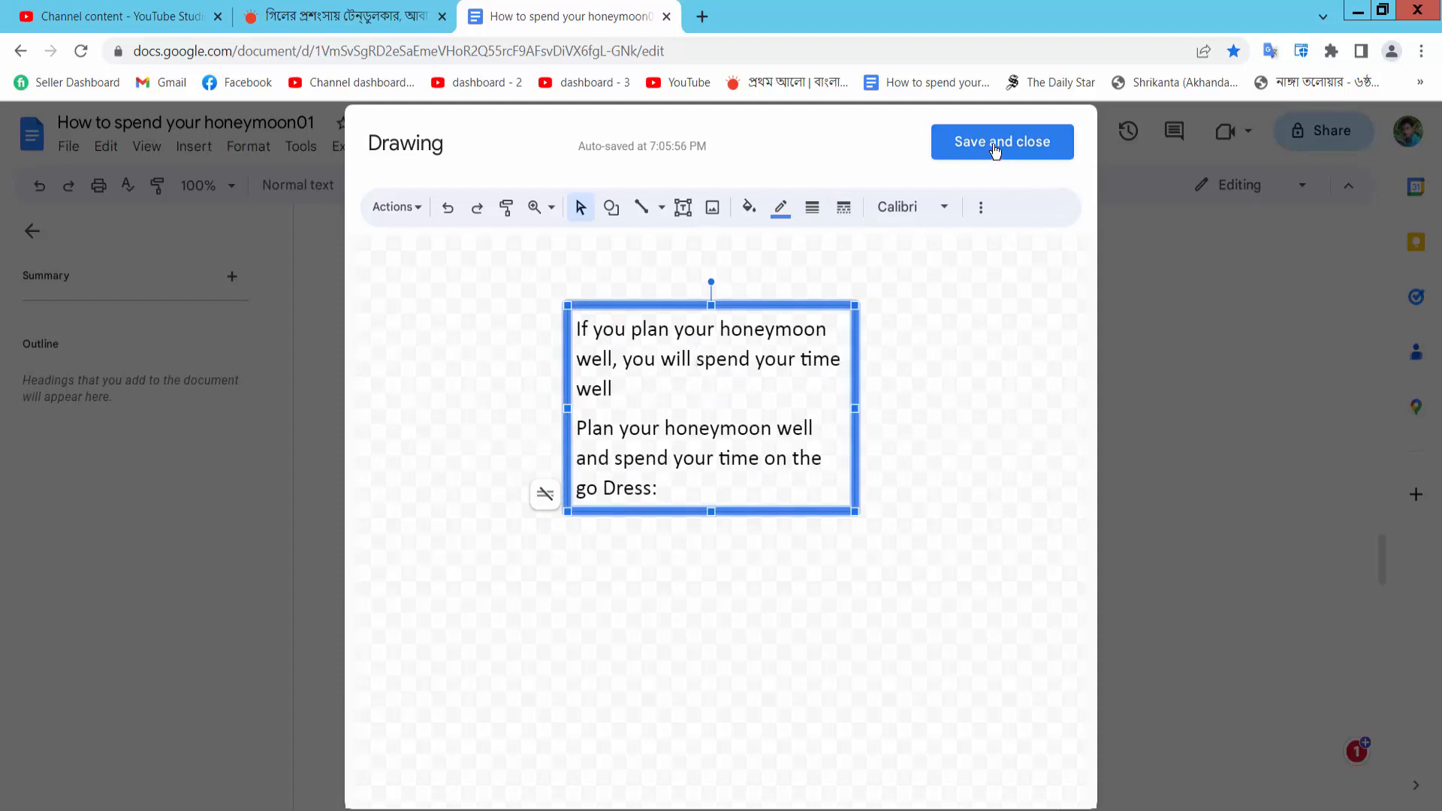
Save and close the drawing so the bordered text box lands in the document
left_click(1002, 141)
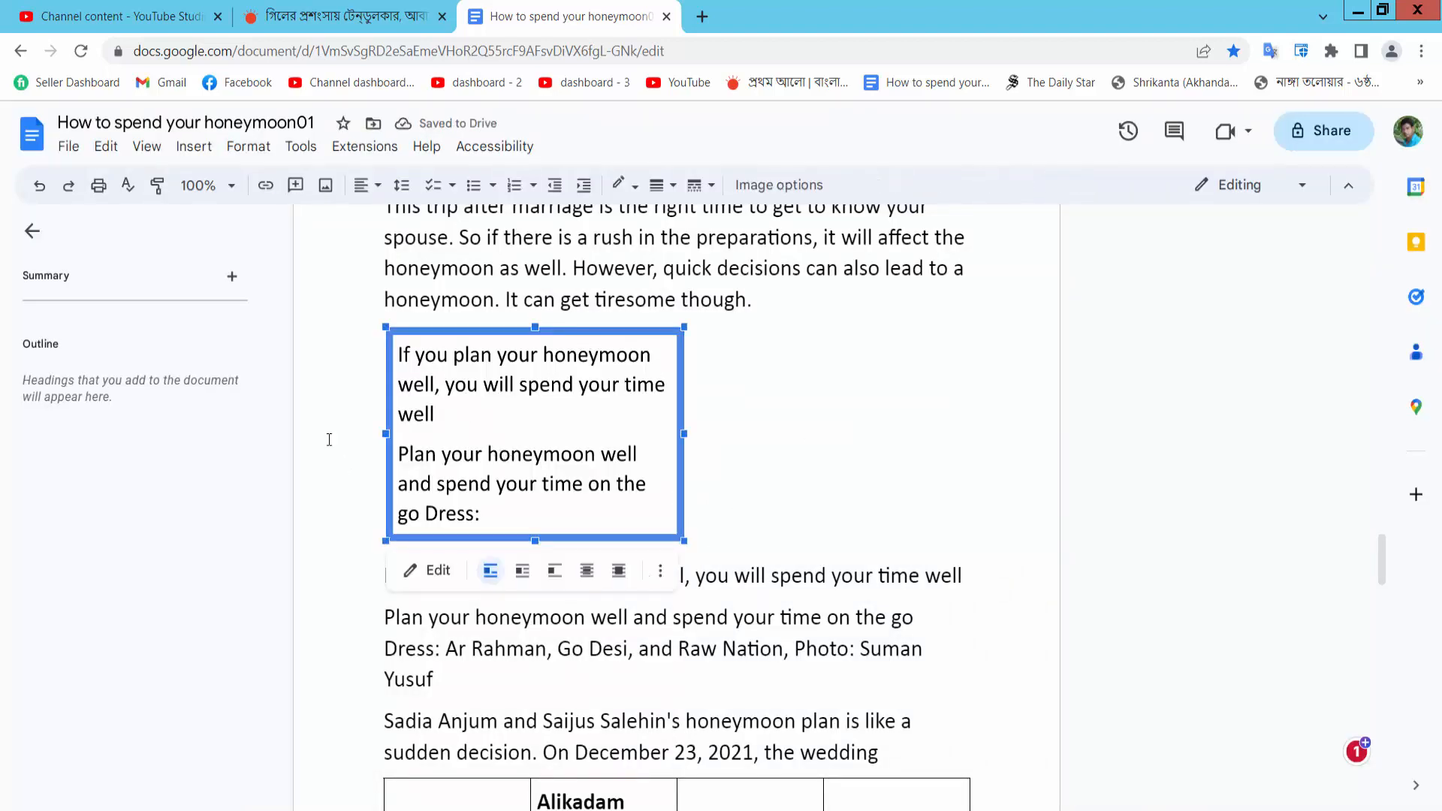
mouse_move(671, 466)
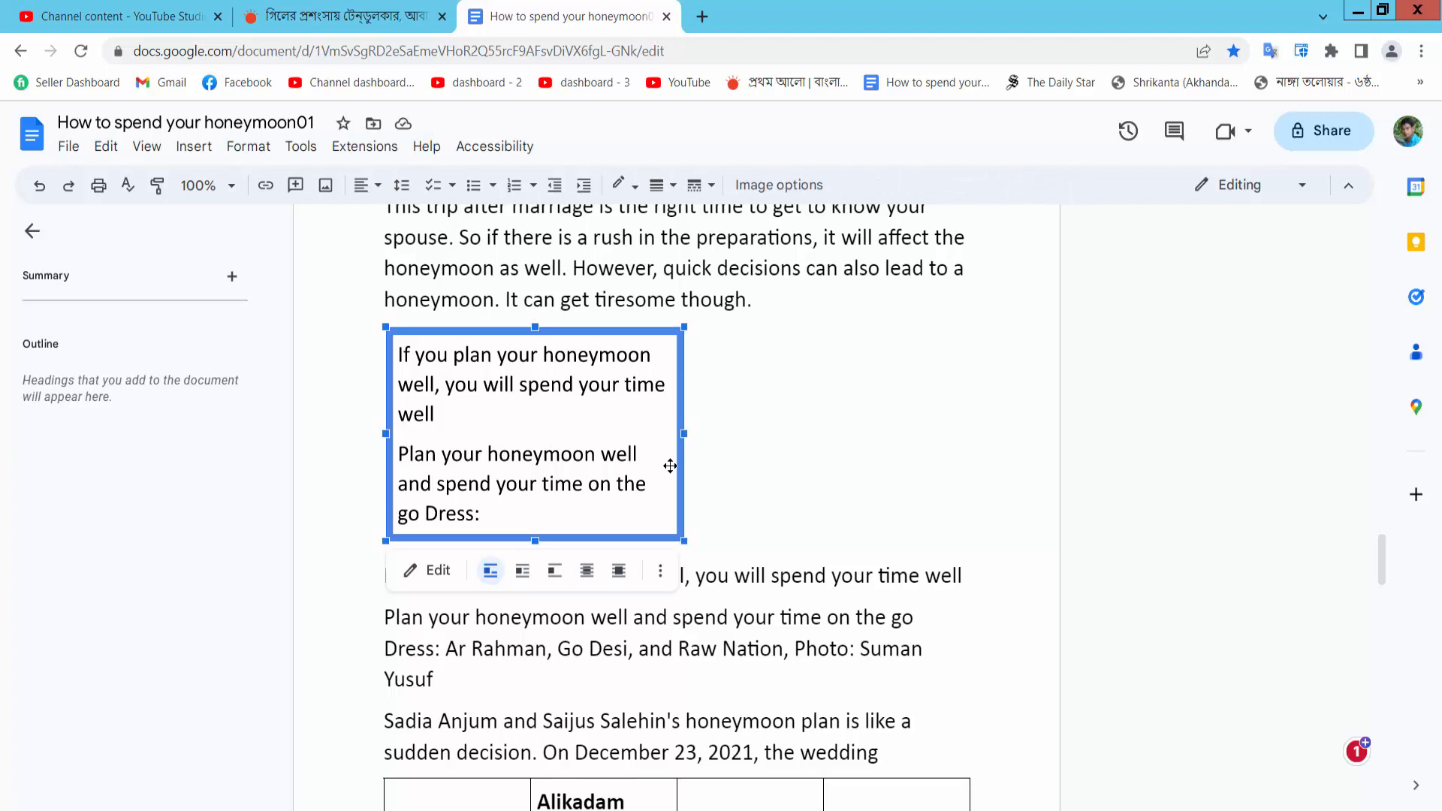